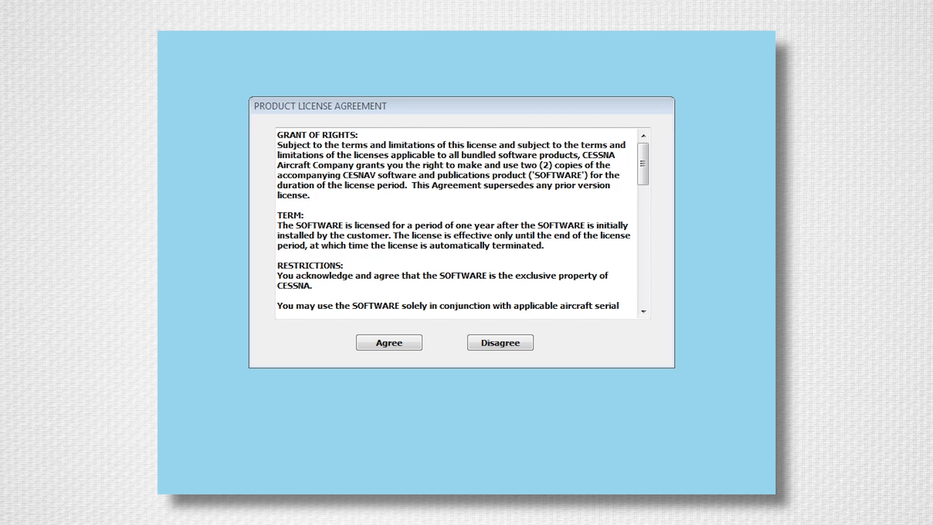
mouse_move(762, 216)
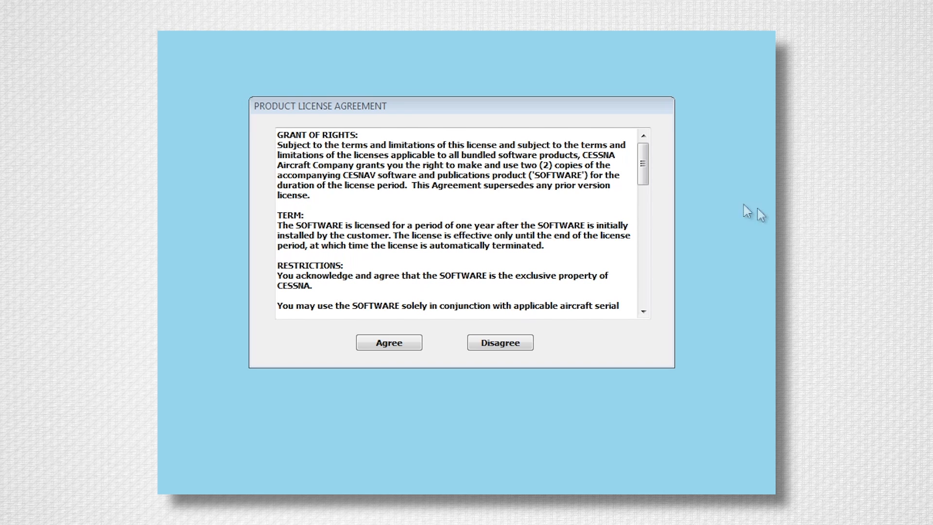
- Read the Product License Agreement to the end and accept it
scroll("down", 3)
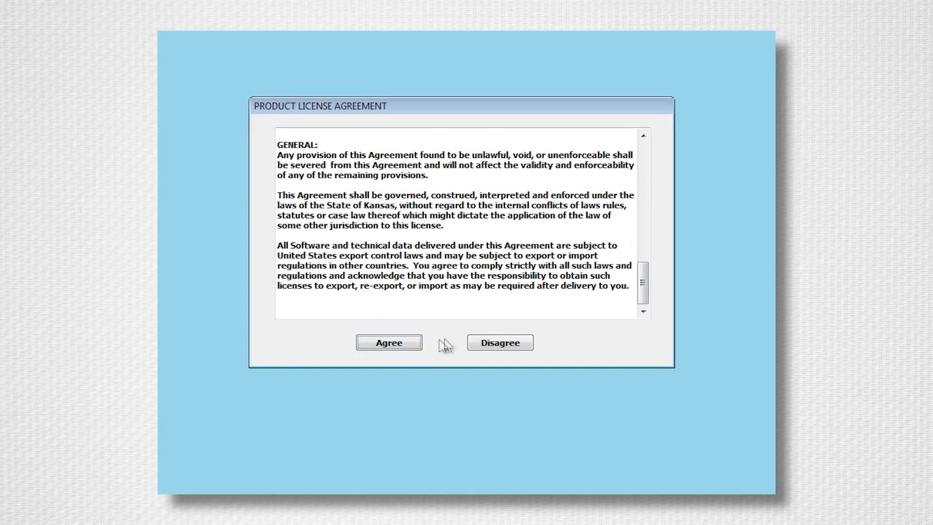
left_click(389, 342)
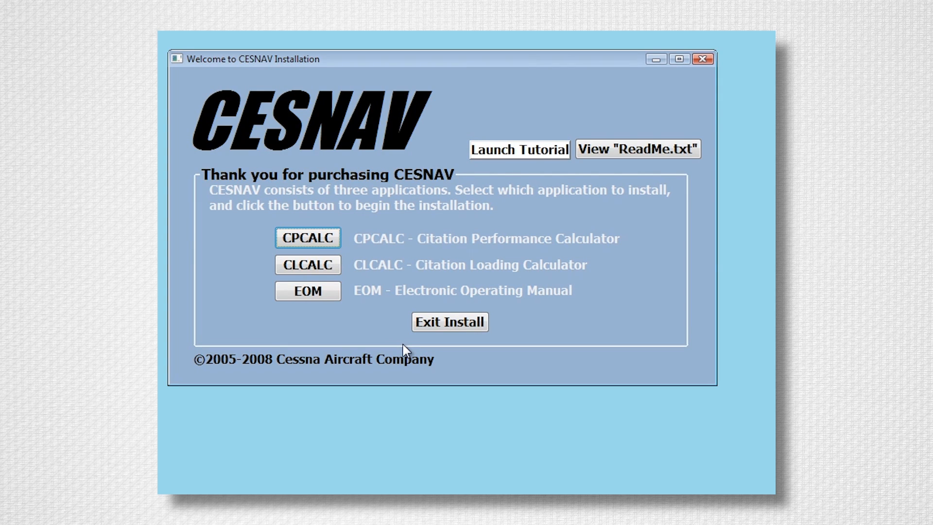
mouse_move(371, 288)
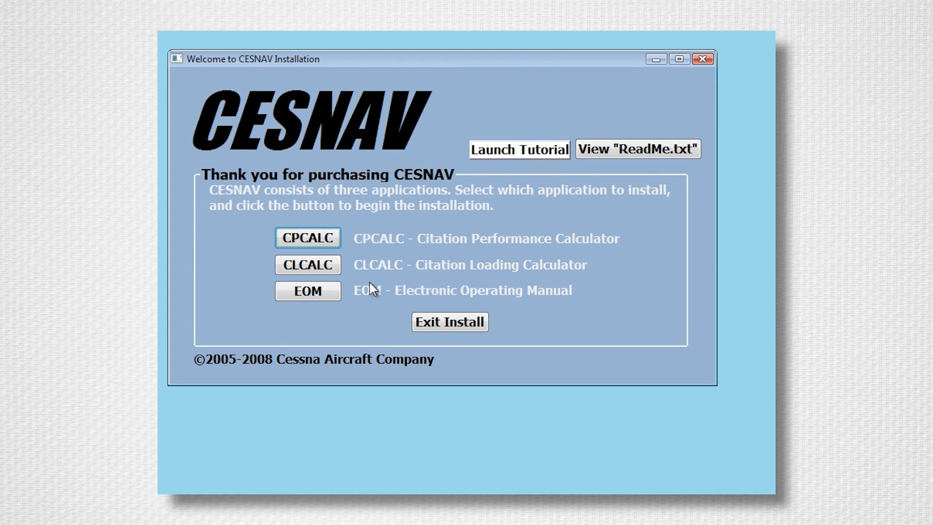
- Launch the CPCALC Citation Performance Calculator setup from the welcome screen
left_click(308, 237)
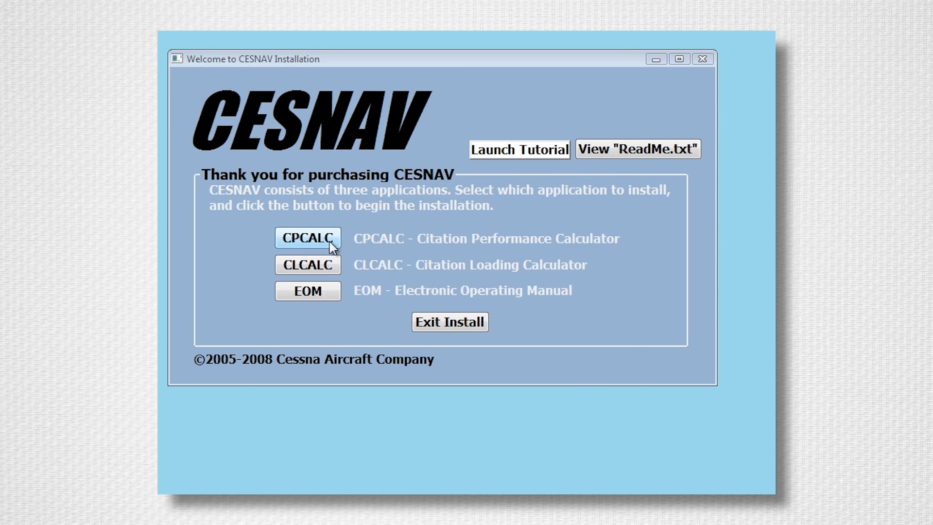
left_click(307, 239)
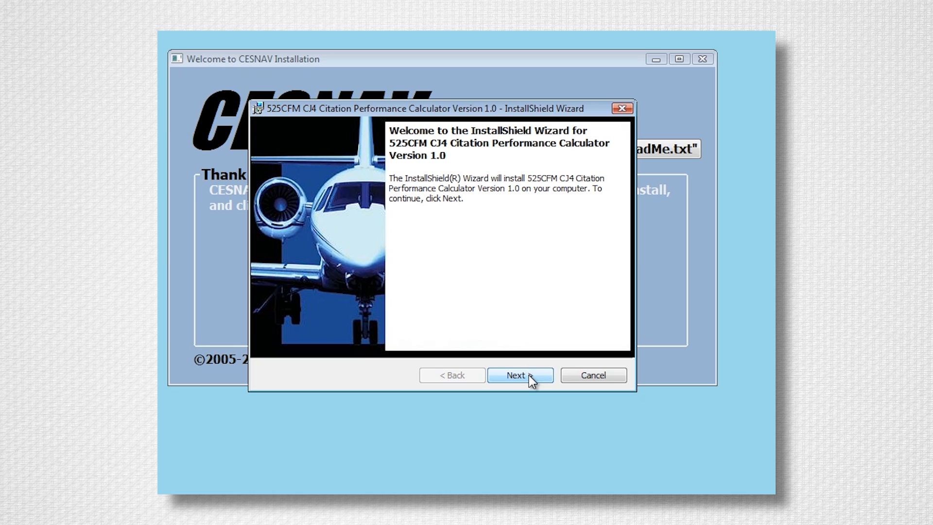
- Install the 525CFM CJ4 Citation Performance Calculator 1.0 with accepted license and default folder
left_click(518, 375)
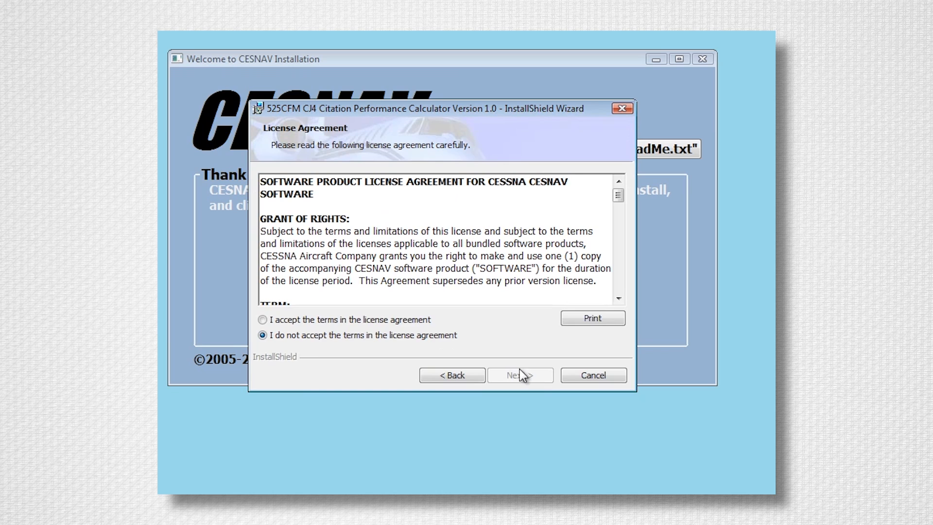
left_click(519, 375)
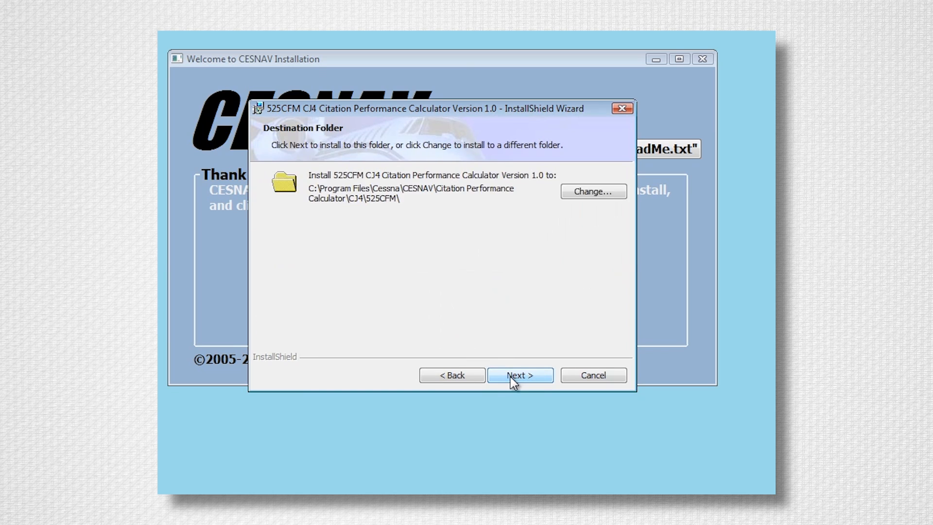
left_click(518, 375)
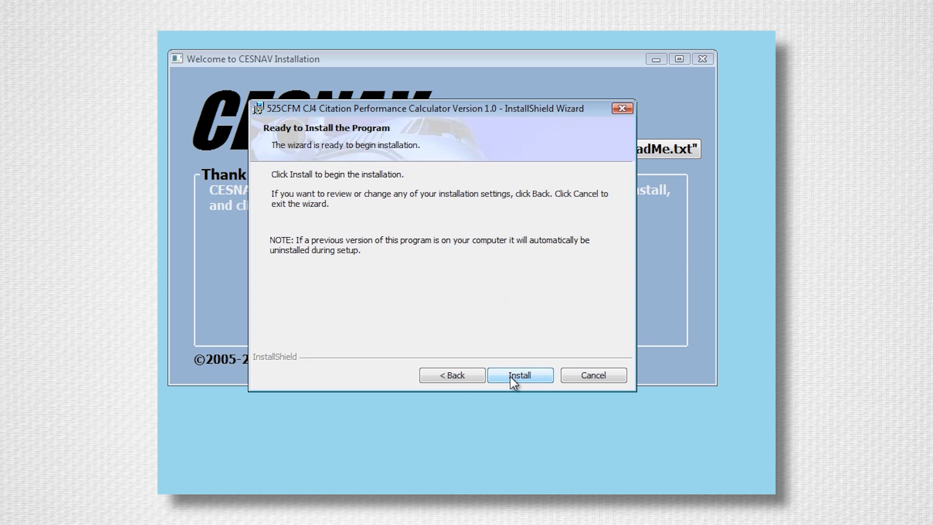
left_click(518, 375)
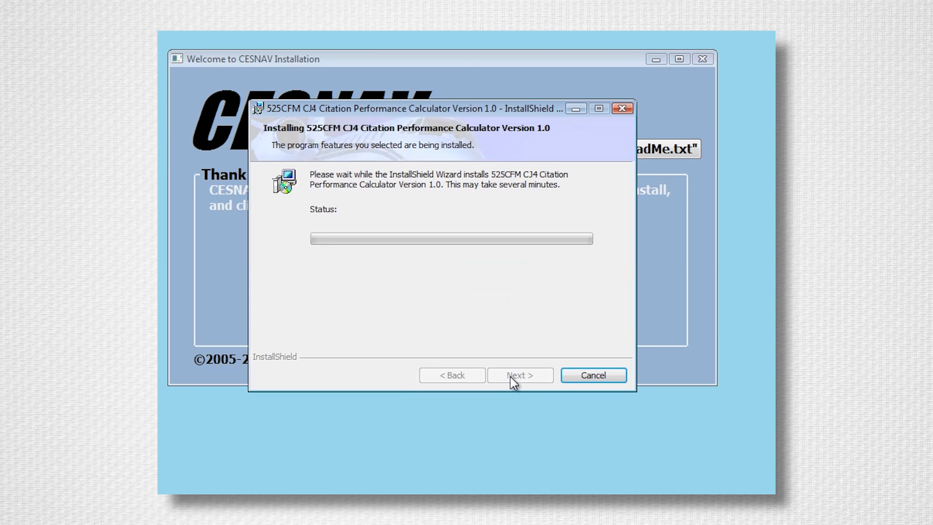
mouse_move(514, 351)
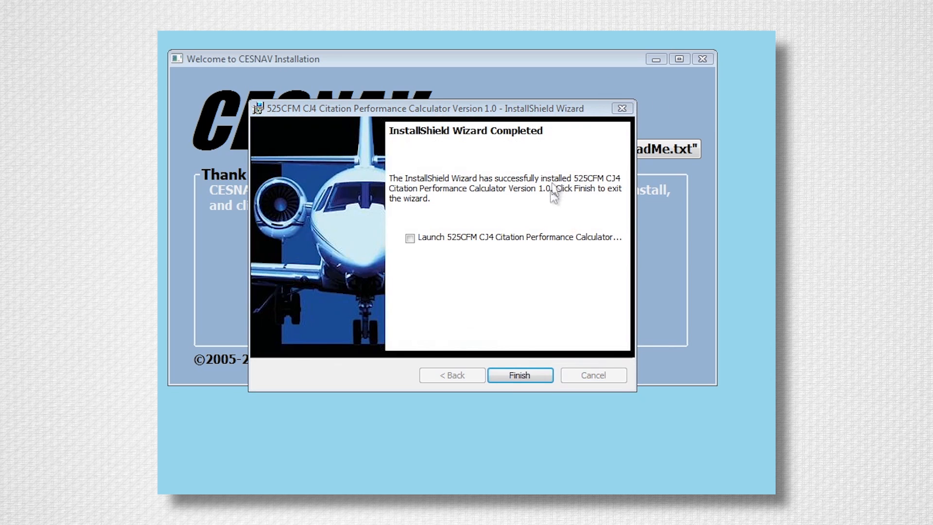
mouse_move(547, 250)
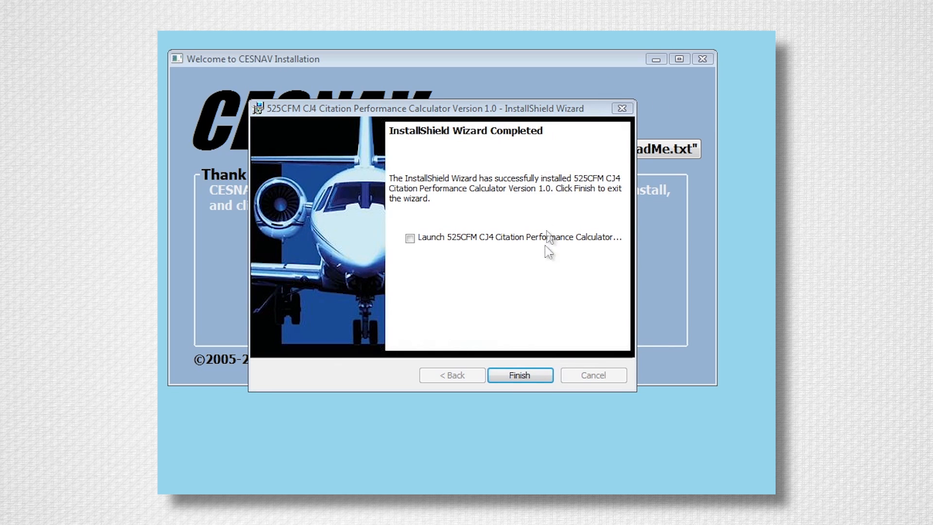
left_click(519, 375)
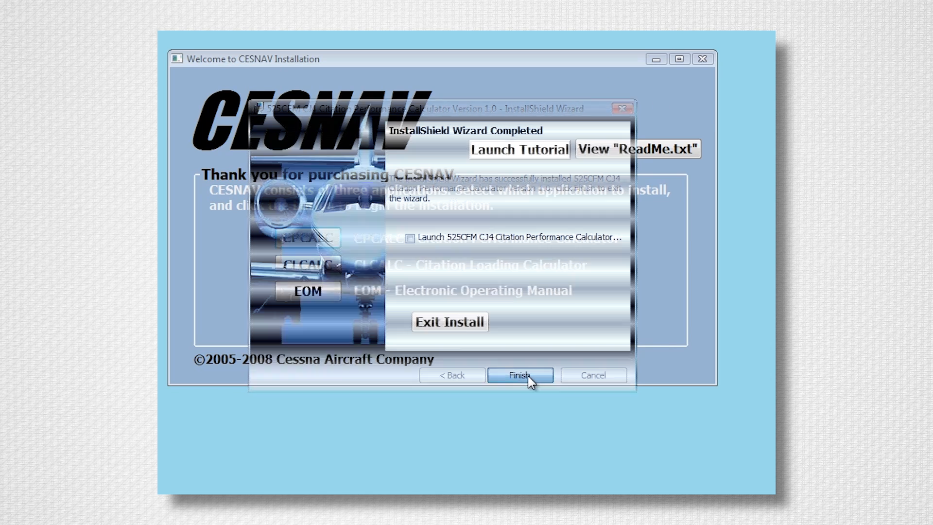
left_click(519, 375)
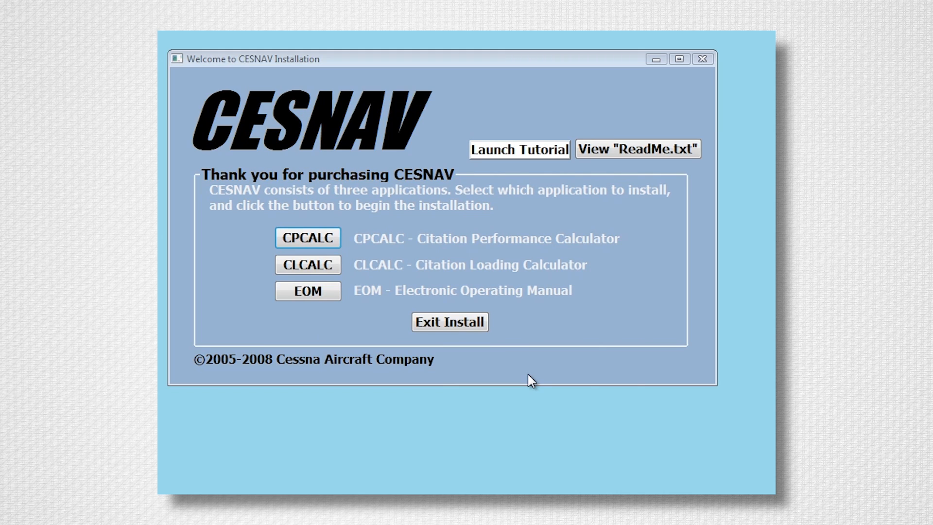
mouse_move(308, 264)
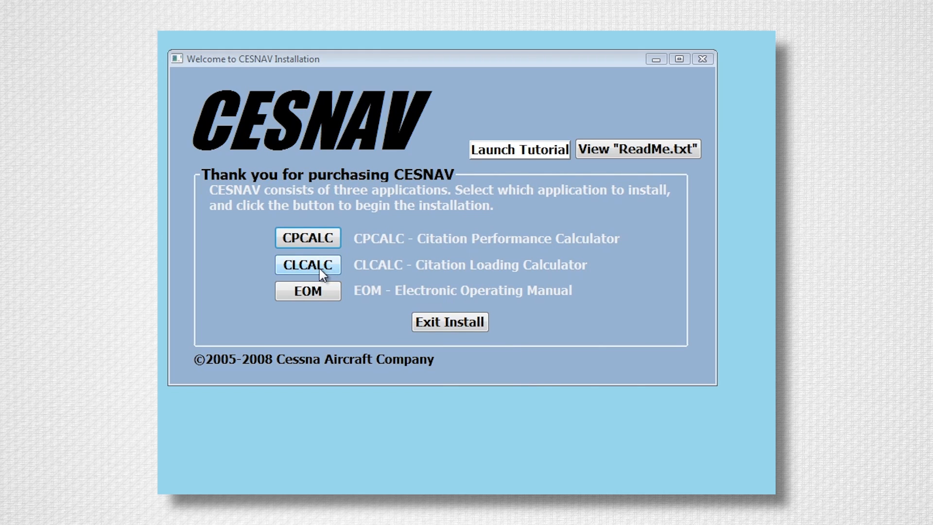
- Launch the CLCALC Citation Loading Calculator setup, reaching the .NET Framework 1.1 prompt
left_click(308, 264)
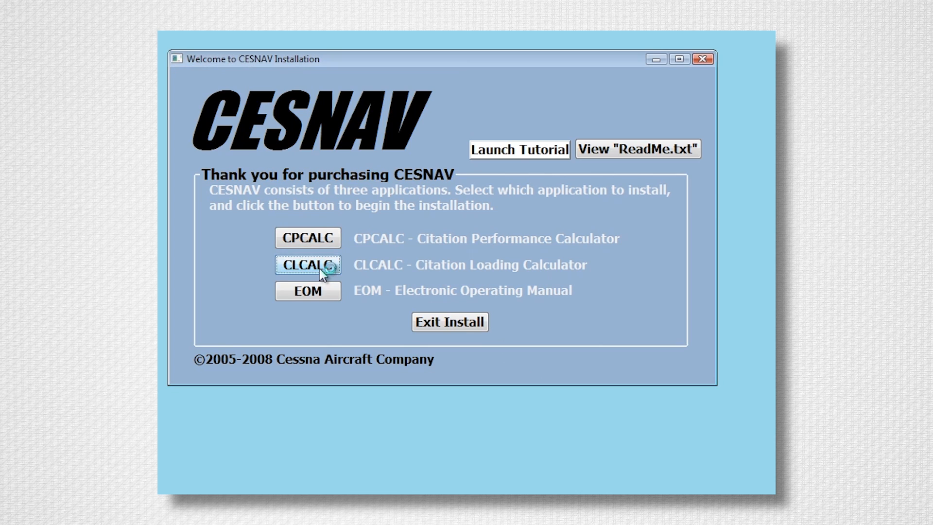
left_click(308, 265)
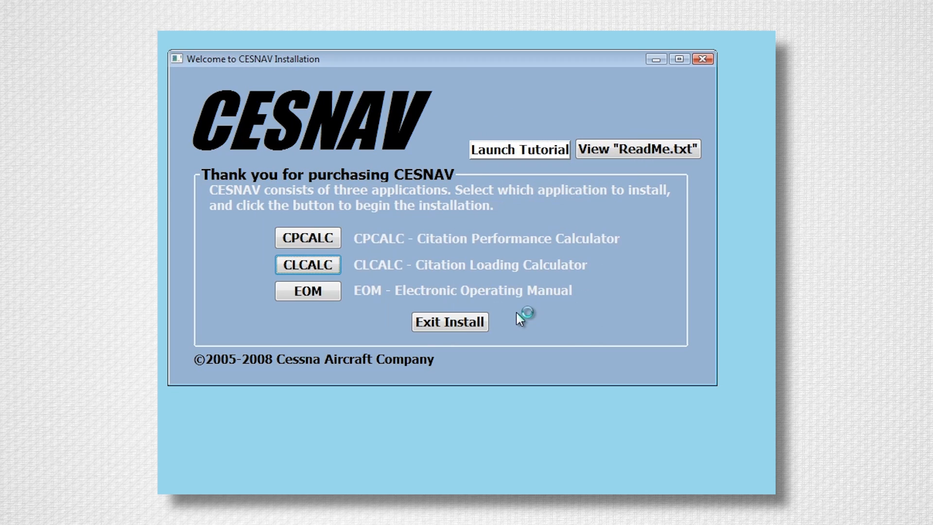
left_click(308, 264)
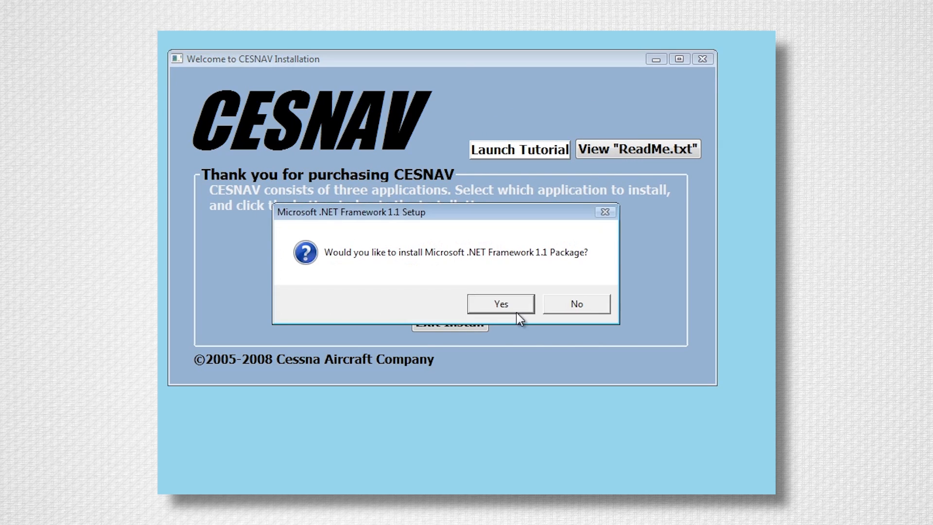
- Install Microsoft .NET Framework 1.1 and continue to the Cessna Loading Calculator V3 wizard
left_click(575, 303)
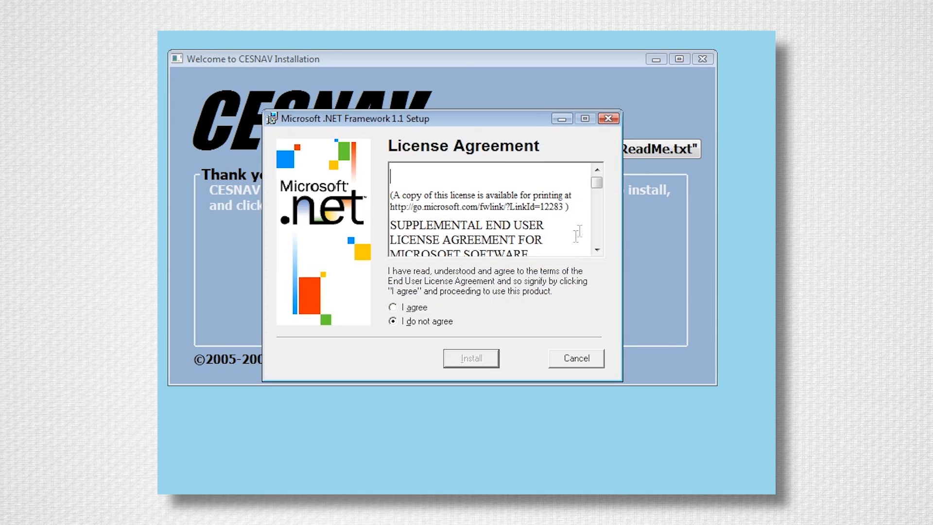
left_click(393, 307)
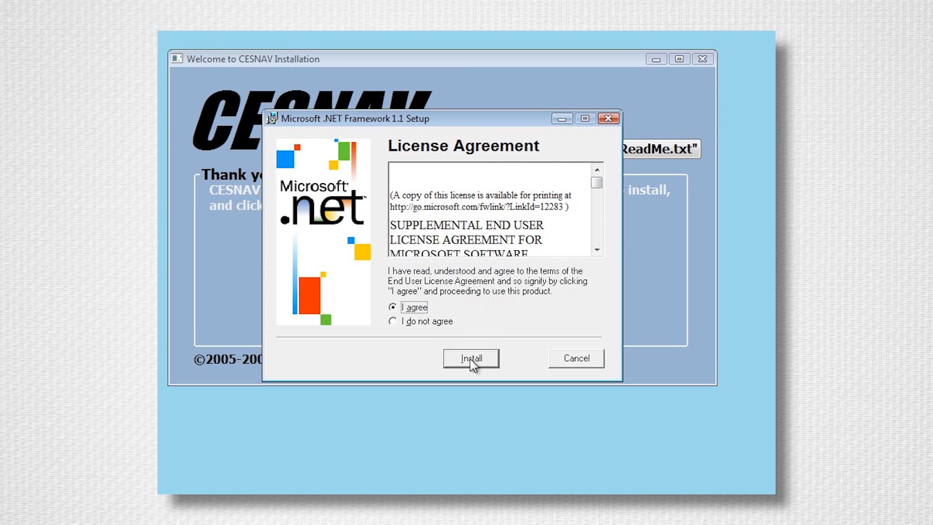
left_click(470, 358)
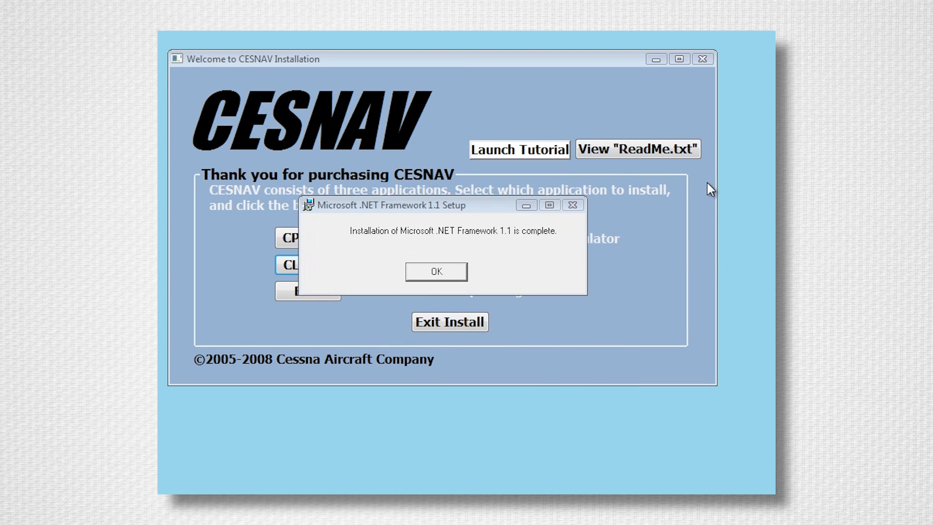
mouse_move(569, 255)
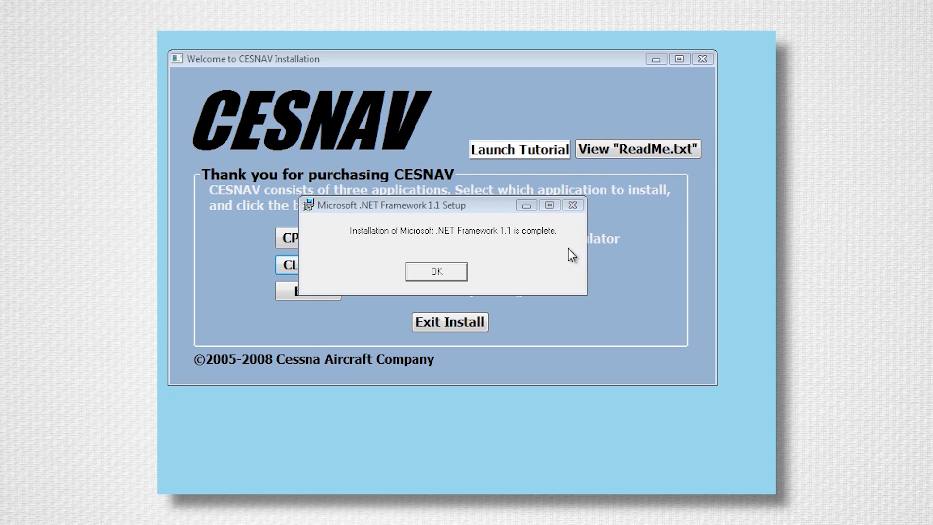
mouse_move(447, 277)
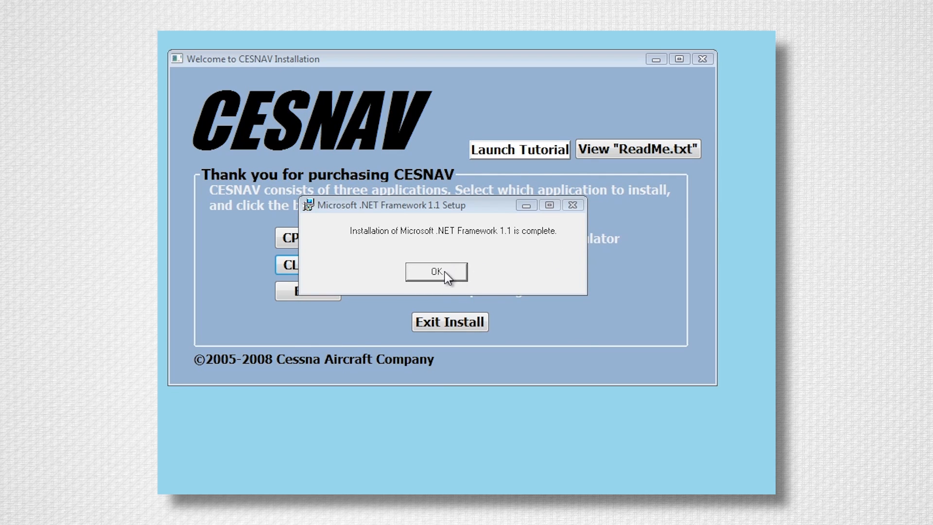
left_click(436, 271)
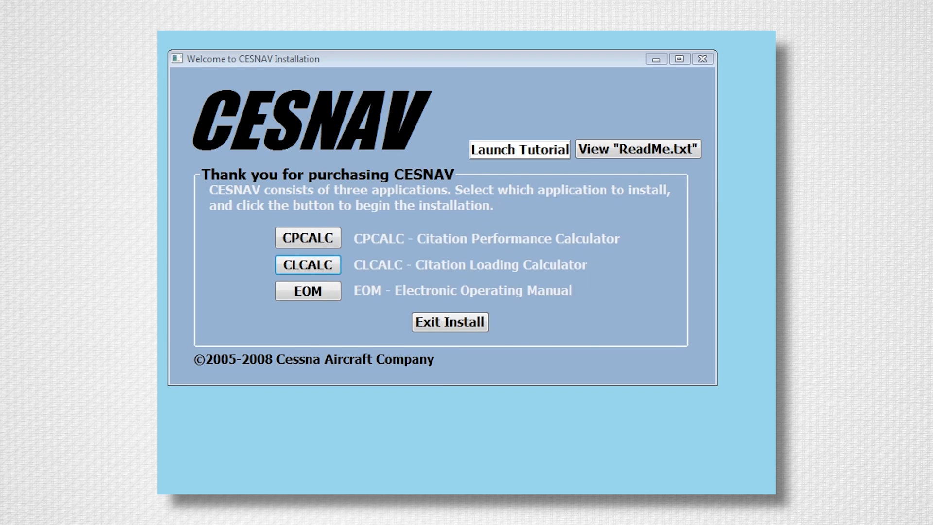
left_click(307, 265)
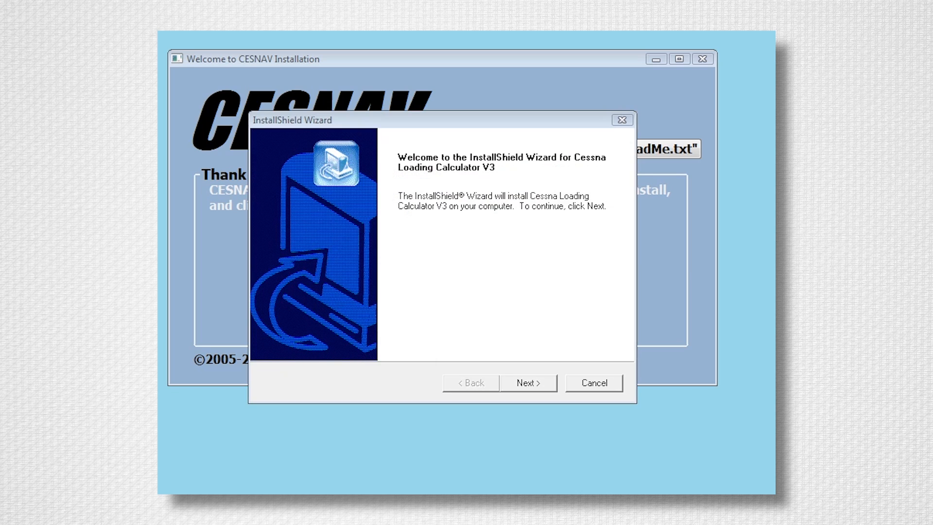
mouse_move(556, 253)
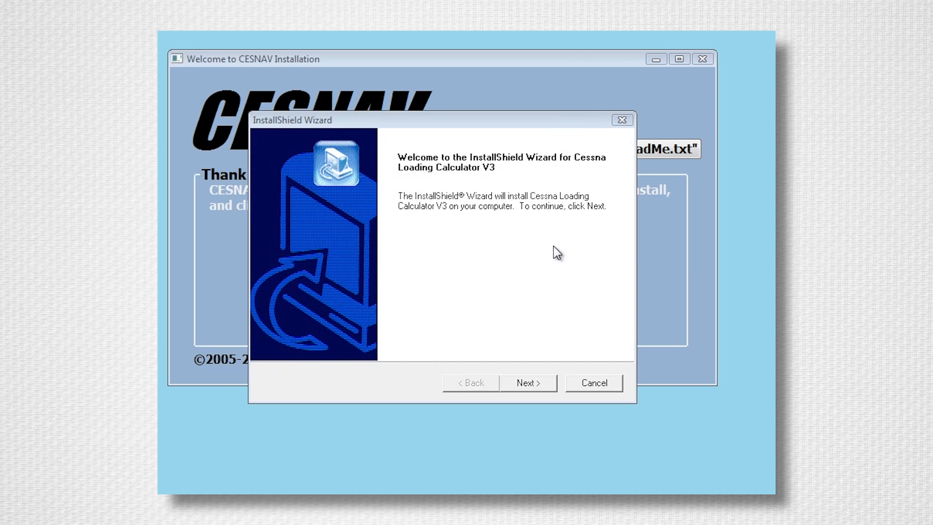
mouse_move(529, 386)
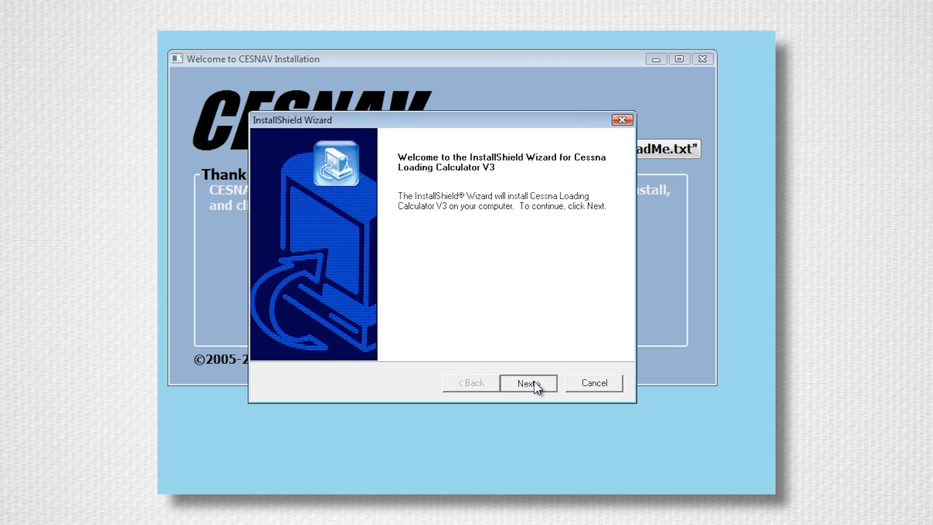
- Complete the Cessna Loading Calculator V3 installation and close its wizard
left_click(525, 383)
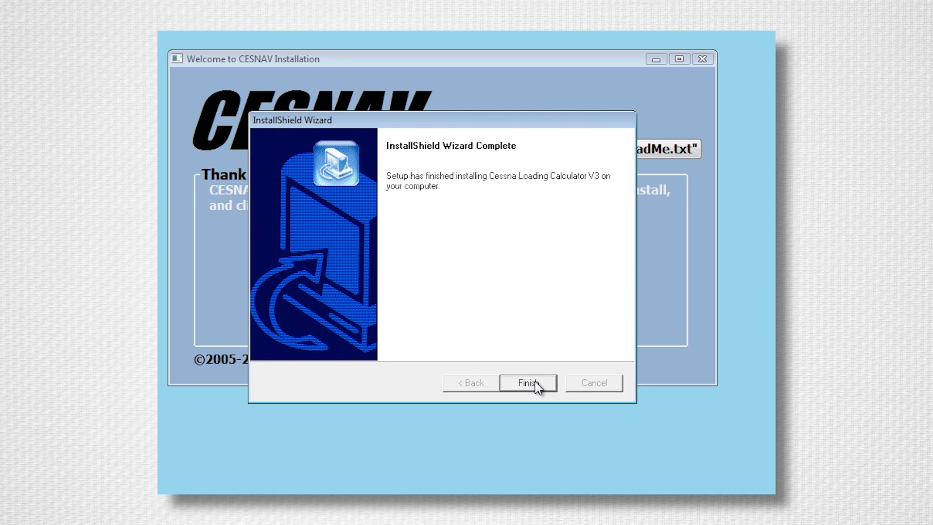
left_click(527, 382)
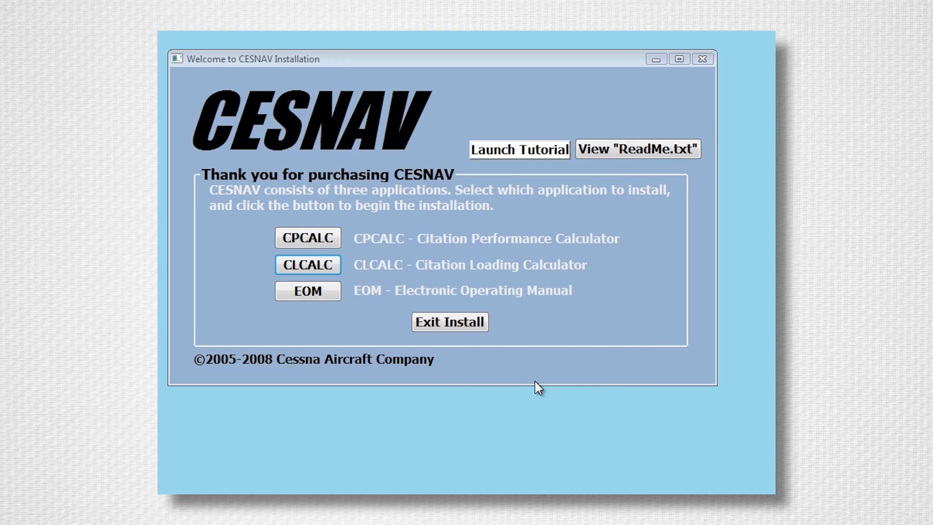
mouse_move(547, 351)
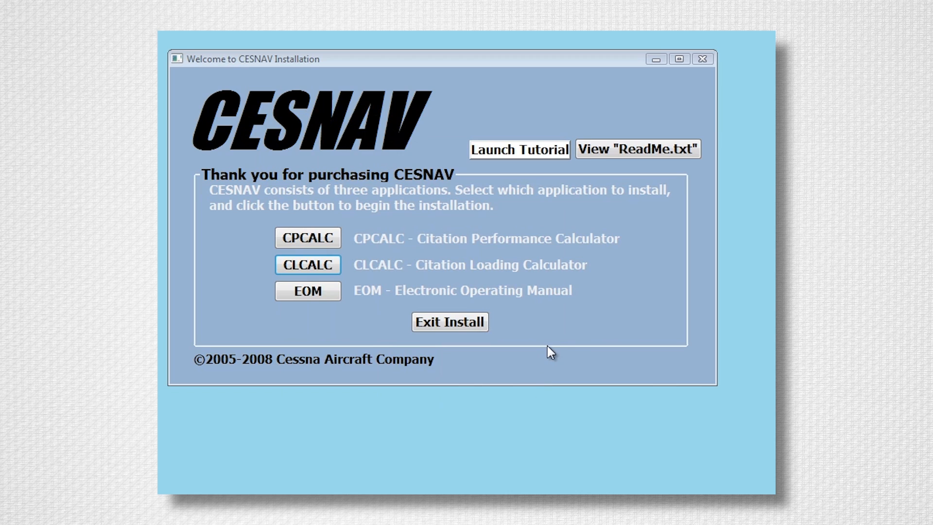
mouse_move(482, 303)
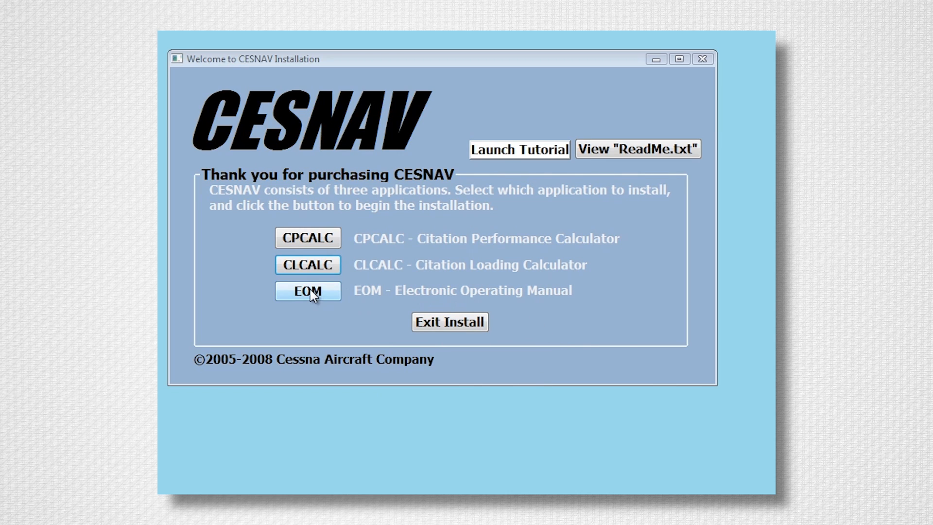
- Launch the EOM Electronic Operating Manual installer from the welcome screen
left_click(308, 291)
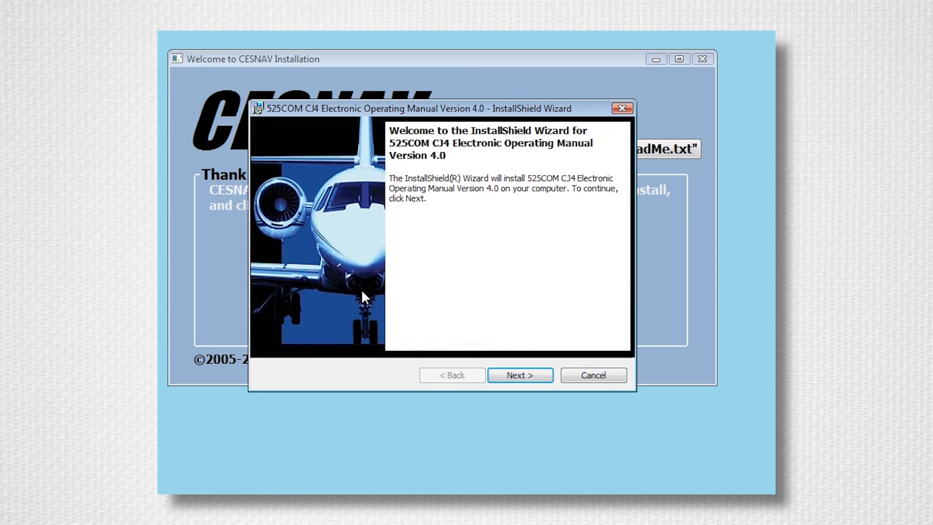
mouse_move(519, 375)
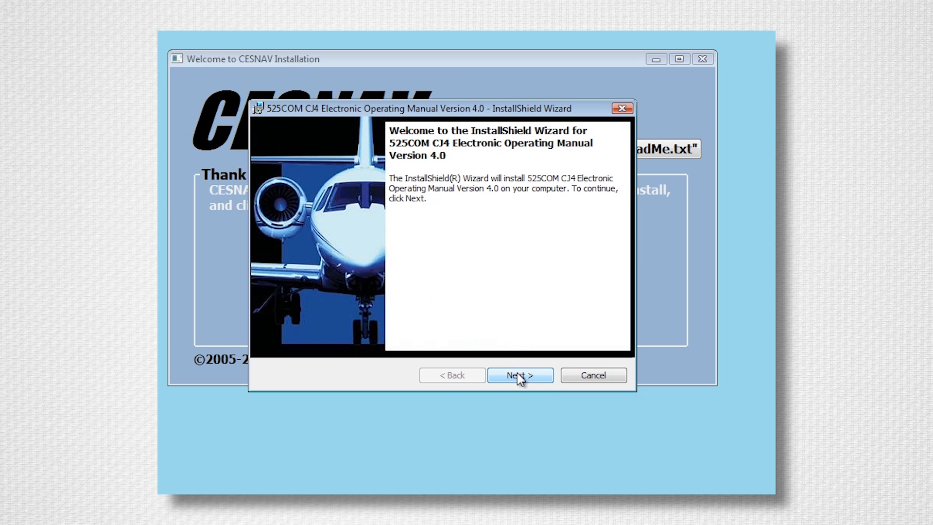
- Install the 525COM CJ4 Electronic Operating Manual 4.0 with default folder and exit the installer
left_click(518, 375)
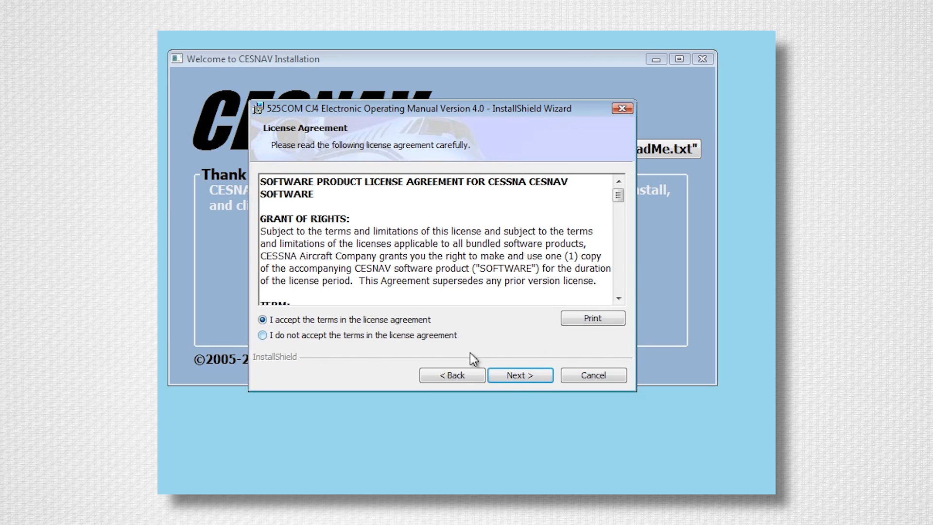
left_click(519, 375)
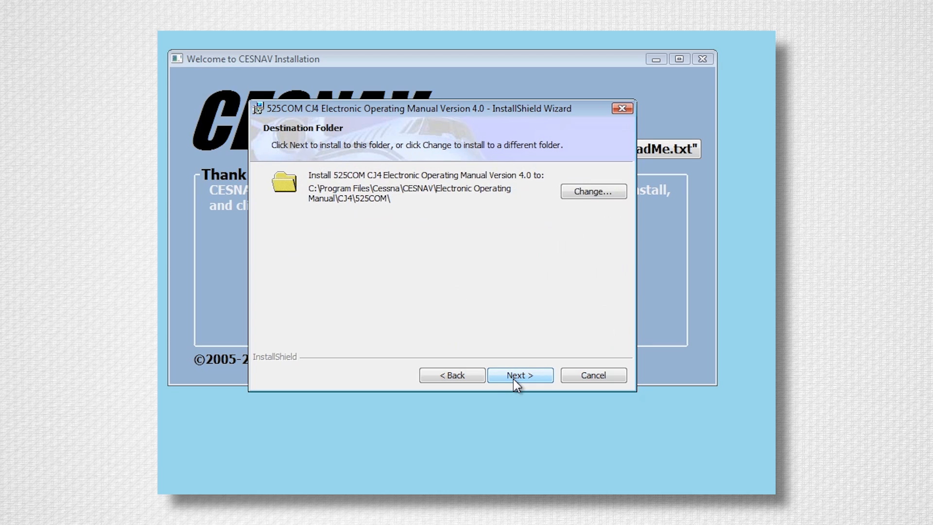
left_click(518, 375)
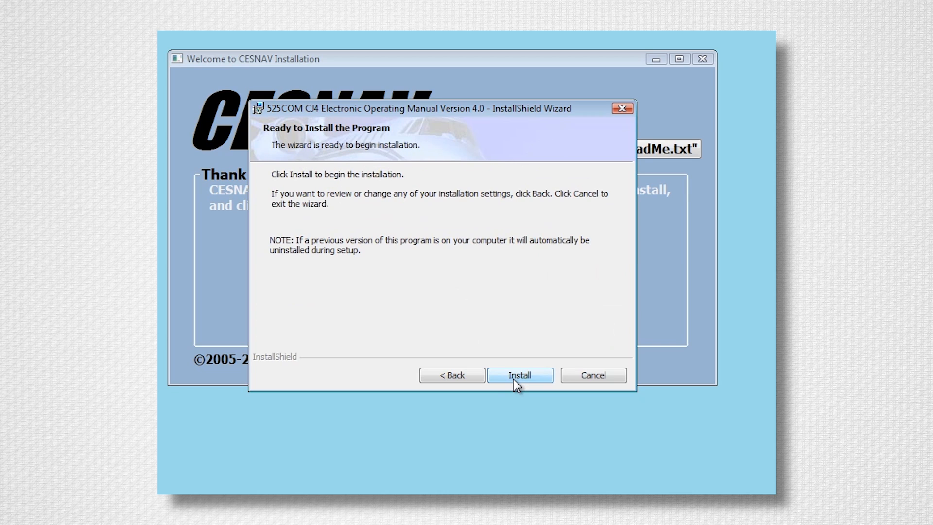
left_click(518, 375)
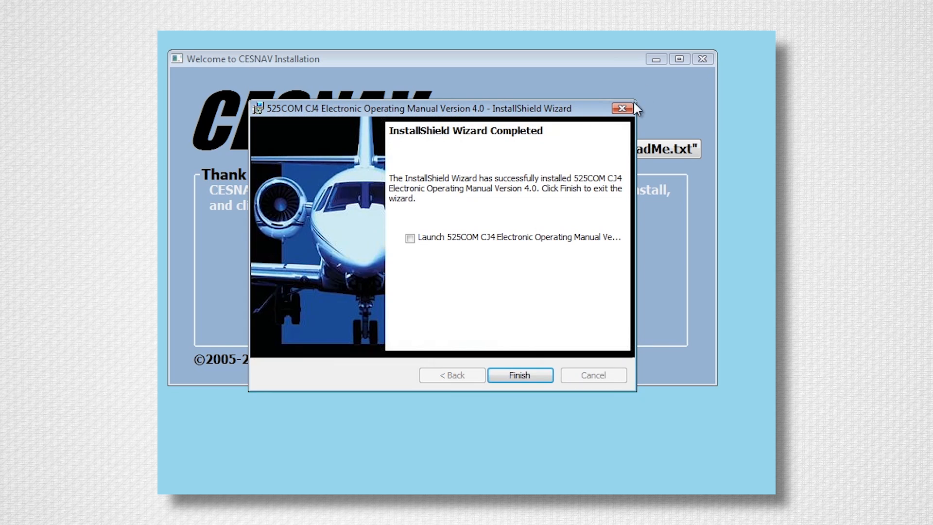
mouse_move(590, 253)
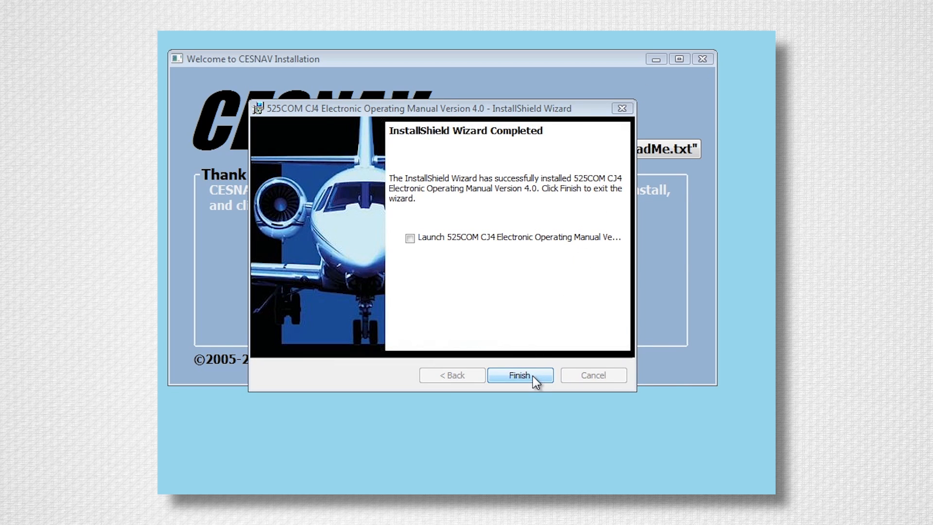
left_click(519, 375)
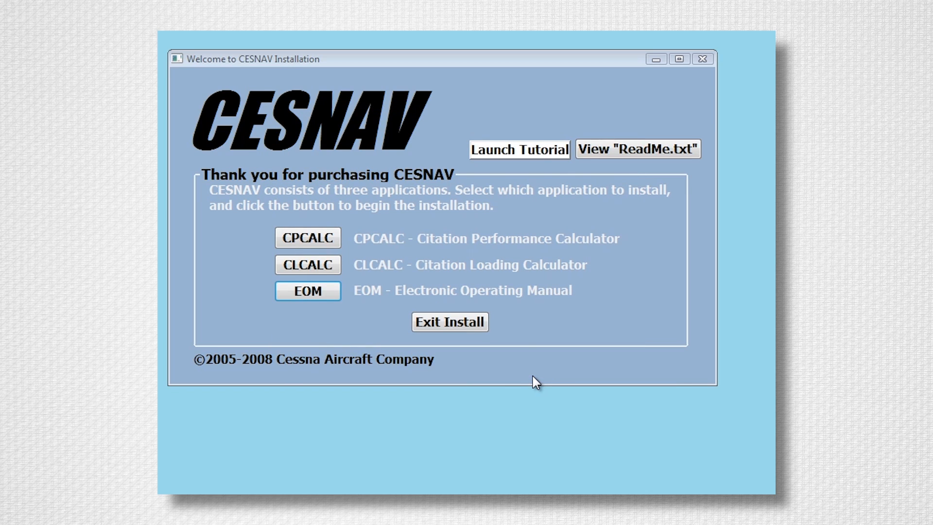
left_click(308, 290)
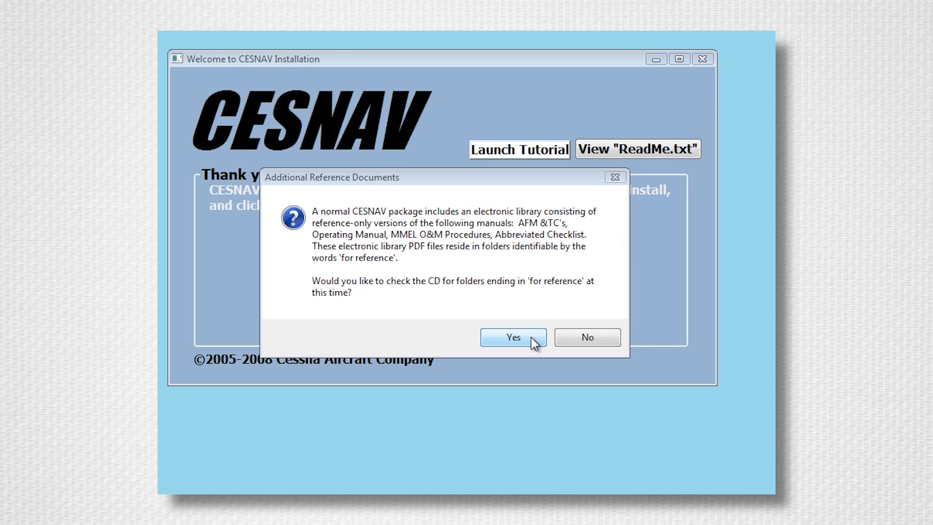
- Agree to check the CD for additional reference documents, showing the Installs folder
left_click(513, 337)
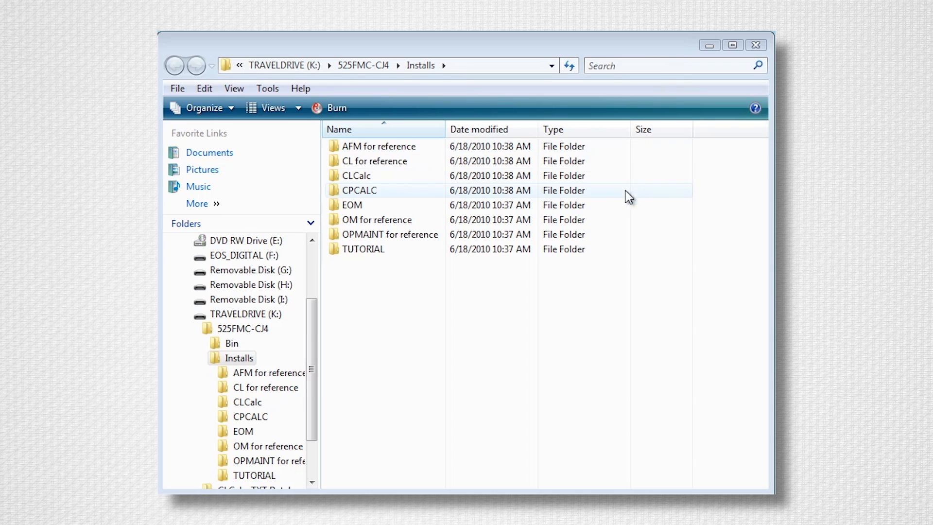
mouse_move(402, 155)
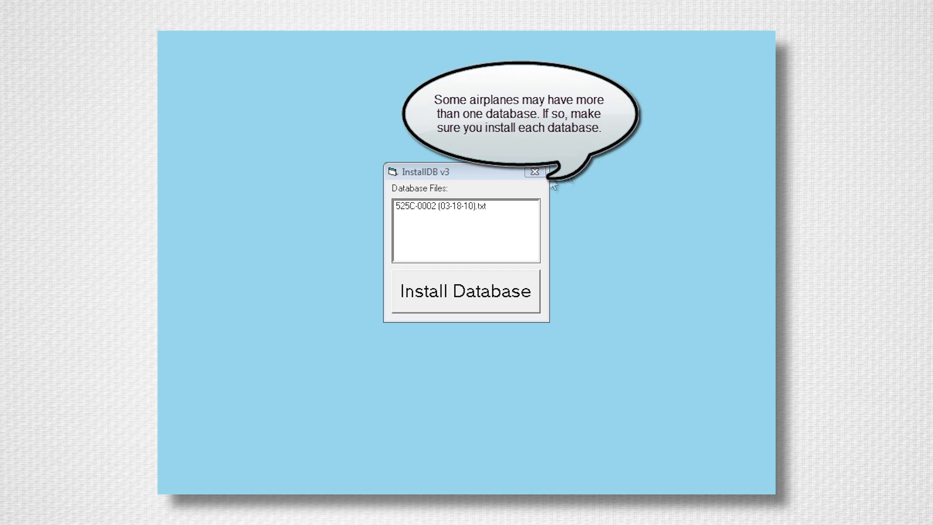
left_click(452, 206)
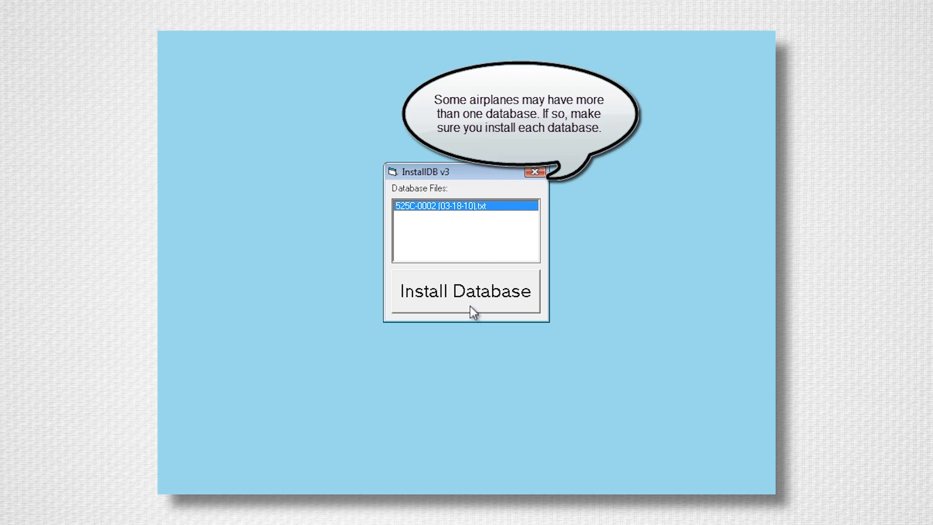
left_click(466, 291)
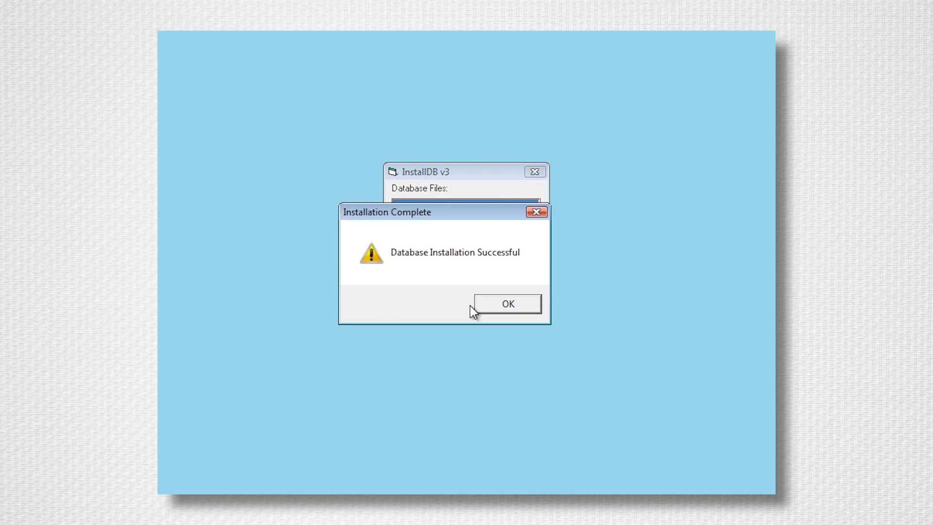
mouse_move(515, 314)
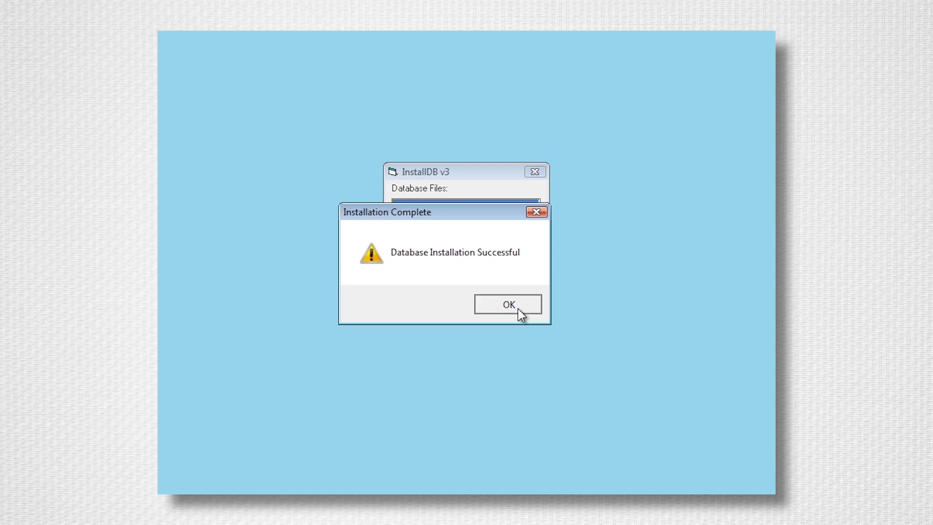
left_click(506, 305)
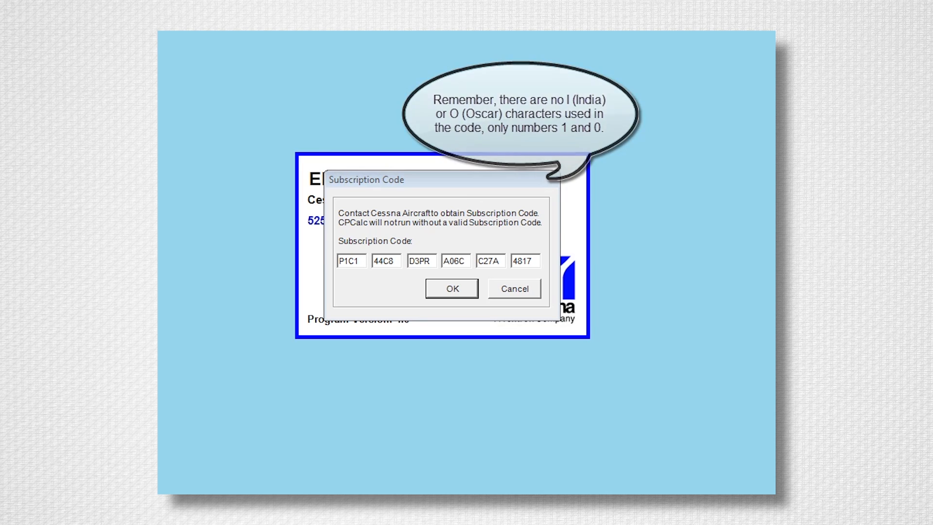
- Submit the subscription code and confirm Friday, June 18, 2010 as the install date
left_click(449, 289)
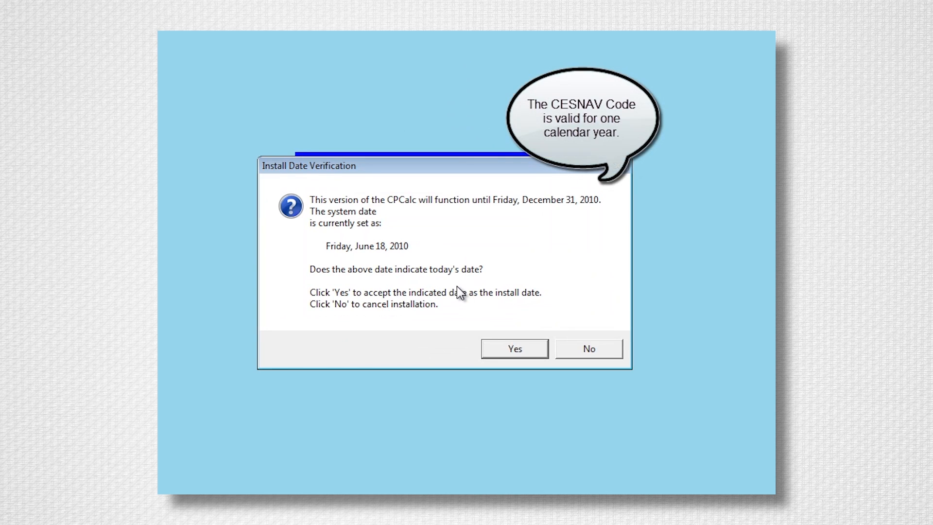
mouse_move(490, 247)
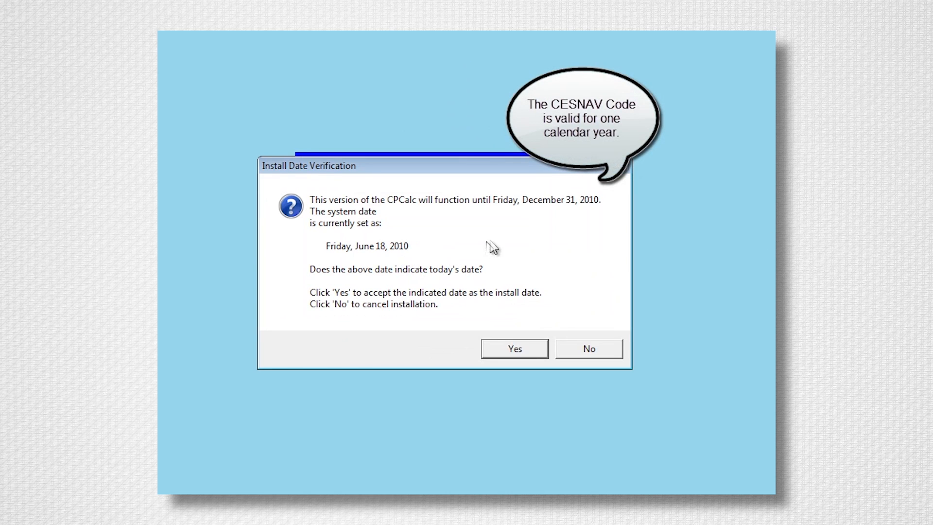
mouse_move(547, 216)
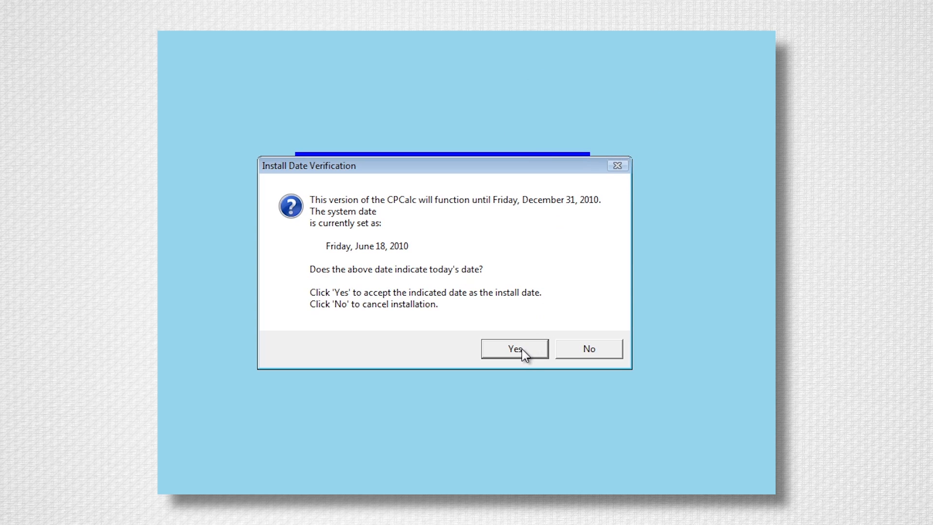
left_click(513, 348)
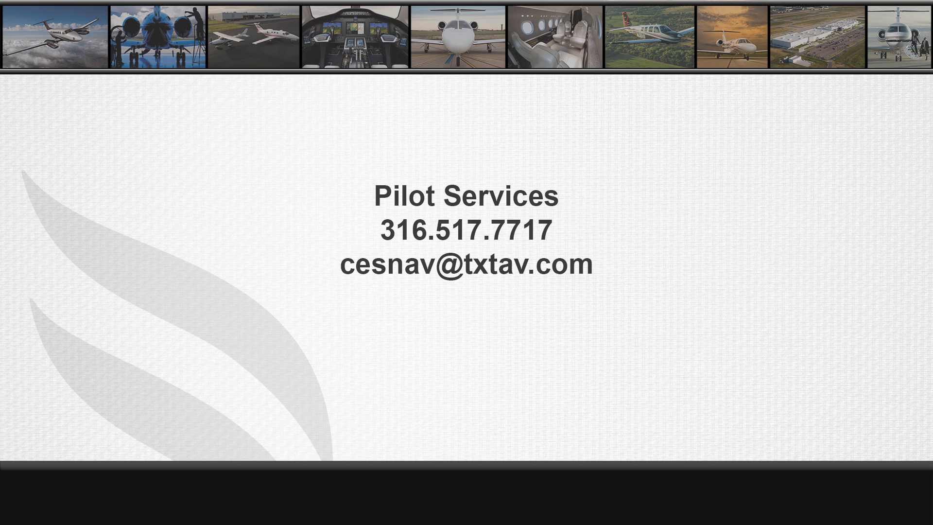